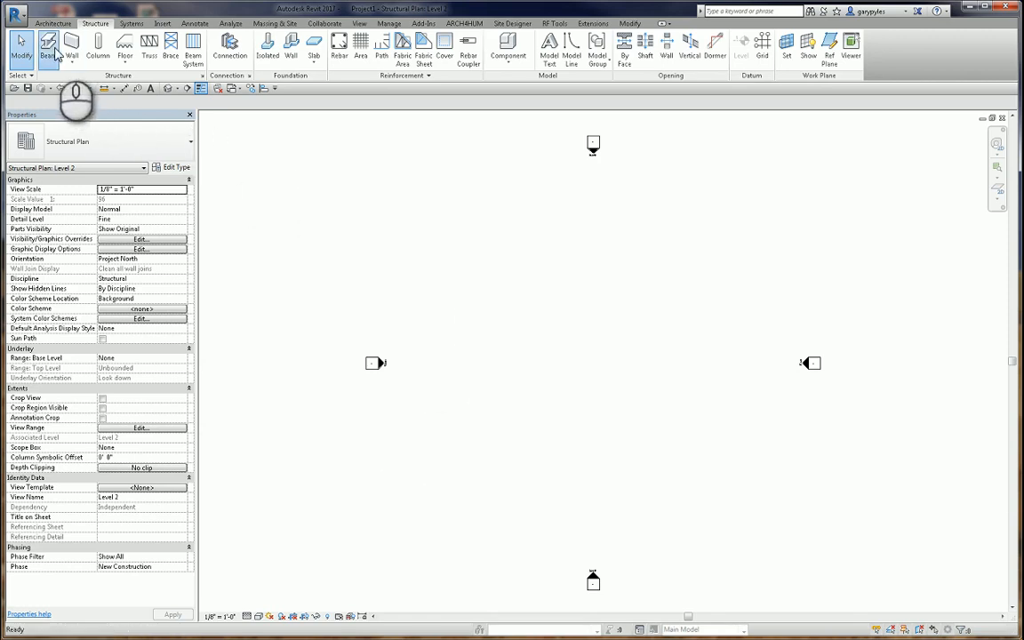
Step: Start the Beam tool to place a W16X100 steel beam on the Level 2 plan
left_click(50, 46)
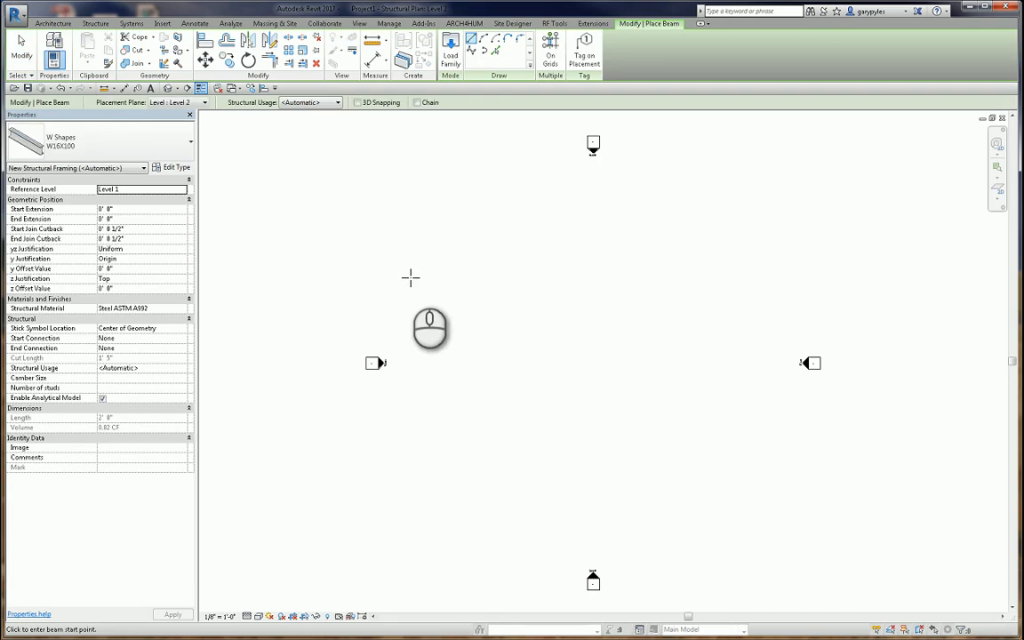
mouse_move(536, 354)
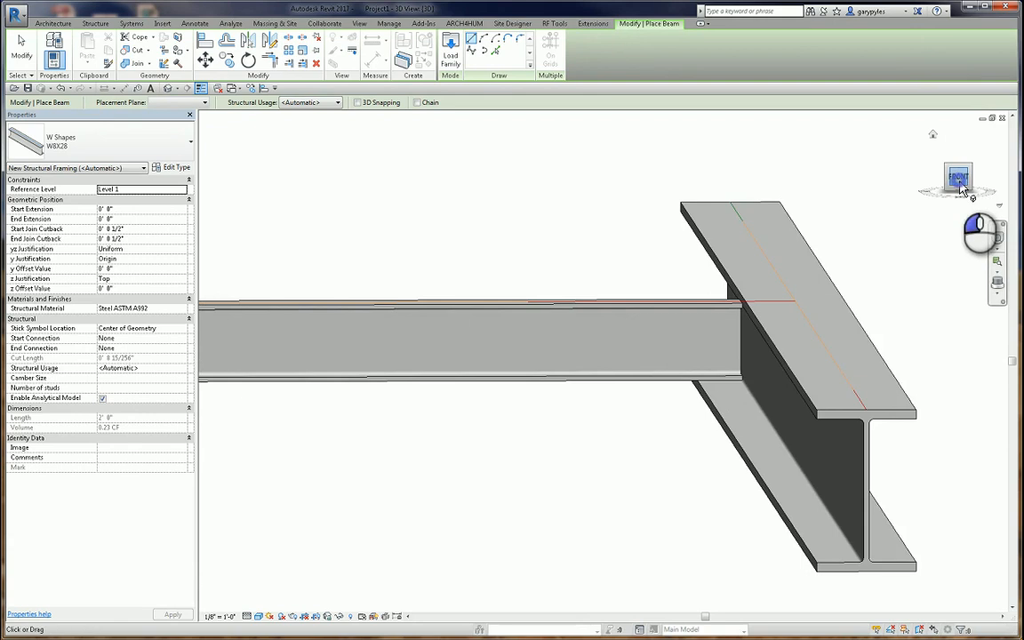
Step: View the beam-to-girder junction straight on from the ViewCube's FRONT face
left_click(965, 174)
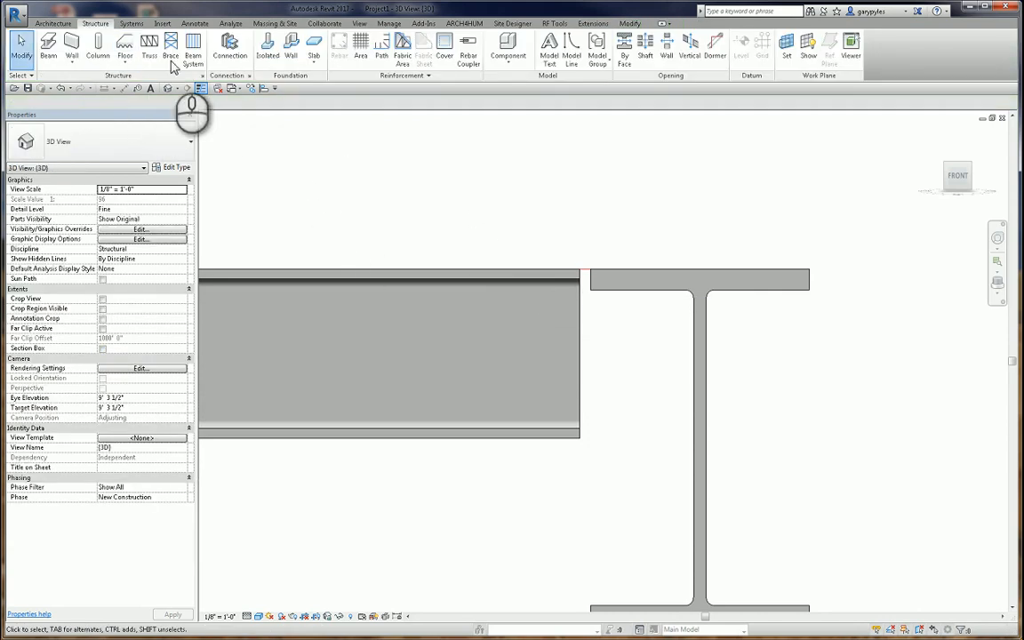
Step: Add a bolted shear plate connection between the smaller beam and the W16X100 girder
left_click(224, 47)
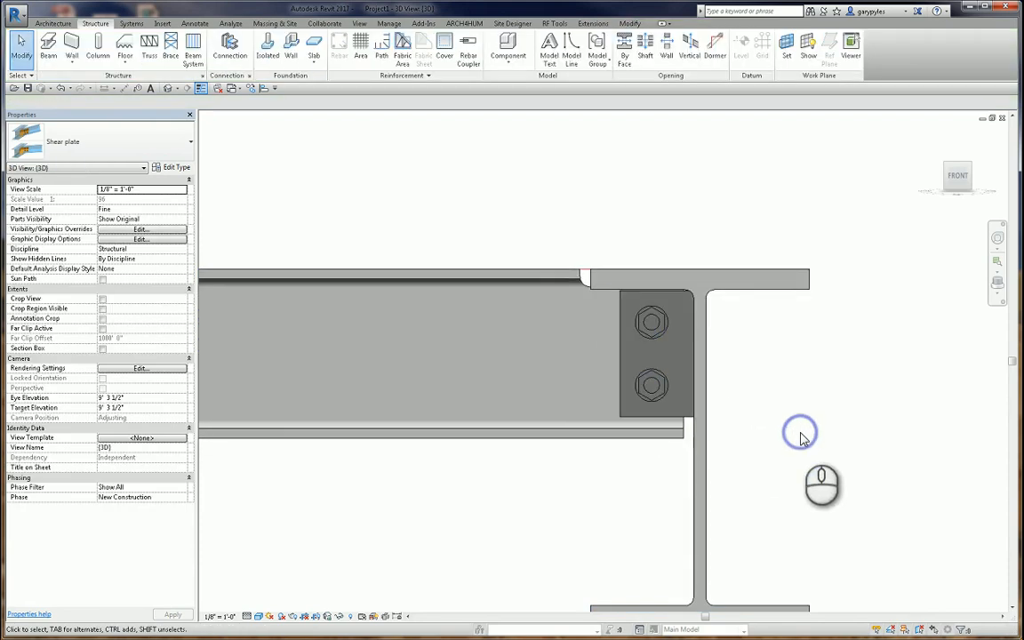
left_click(658, 392)
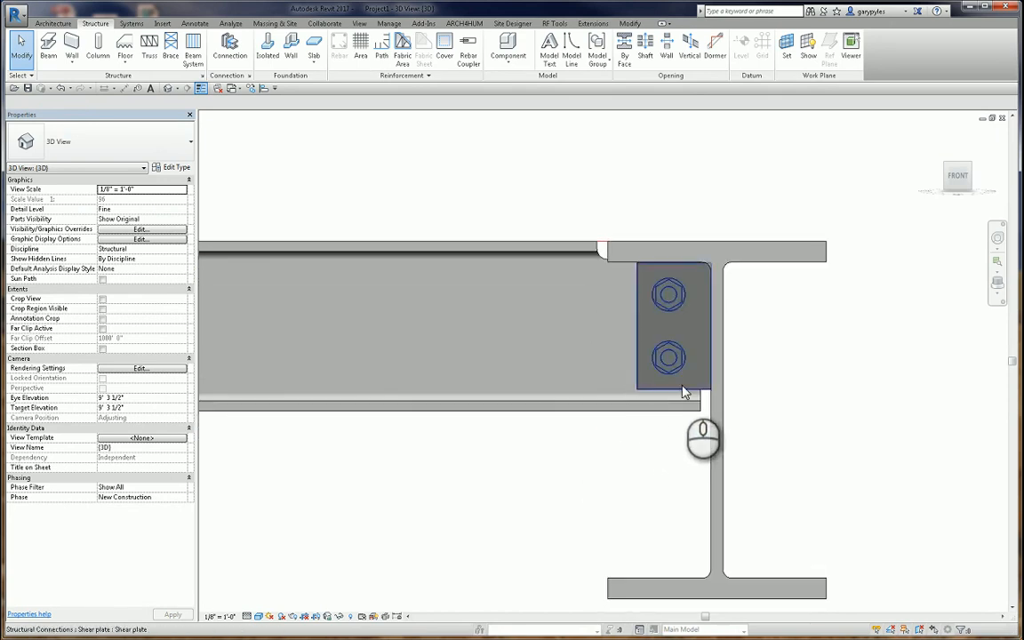
Step: Set the connection's beam cut back layout to 'from flange' with a cut back of 0
left_click(669, 326)
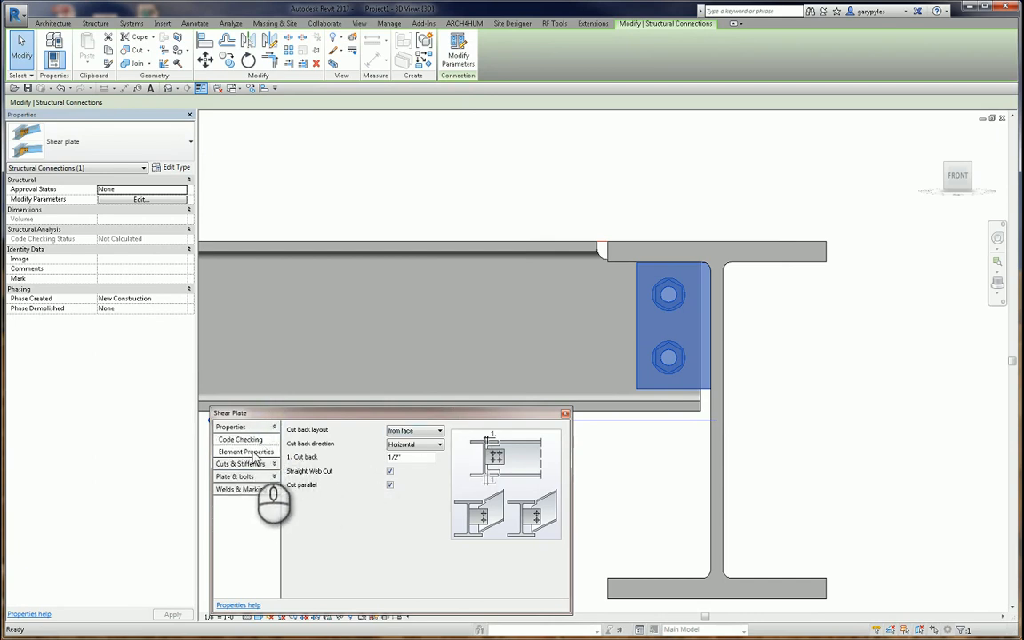
left_click(244, 463)
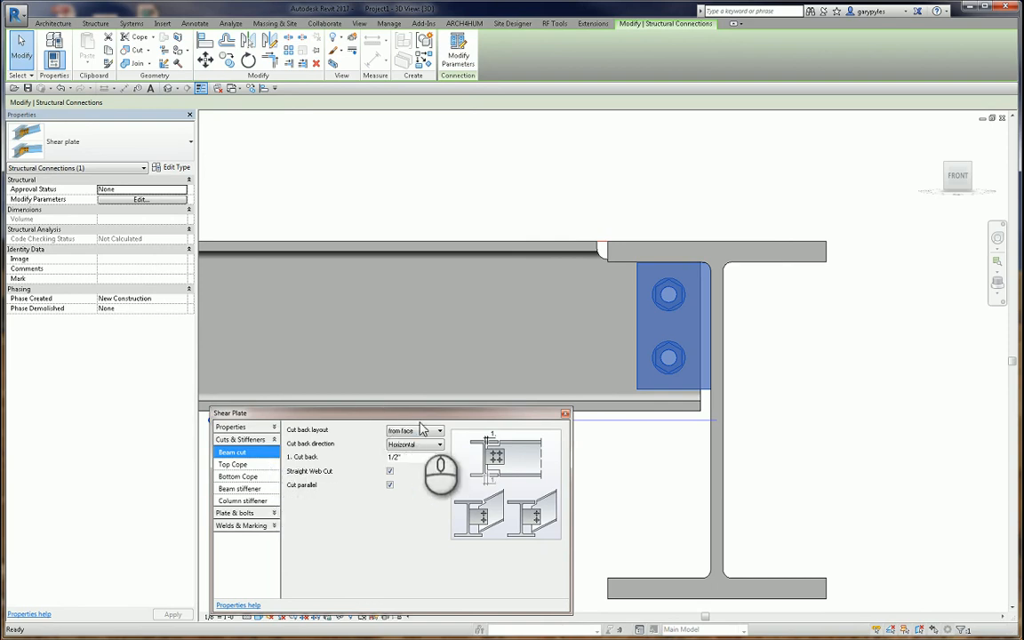
left_click(437, 430)
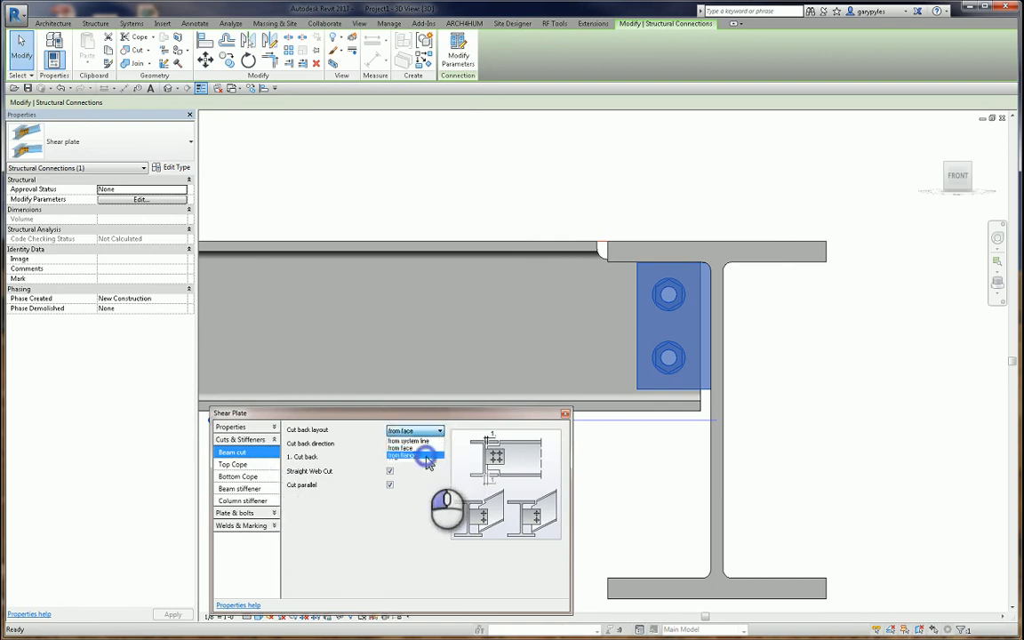
left_click(411, 457)
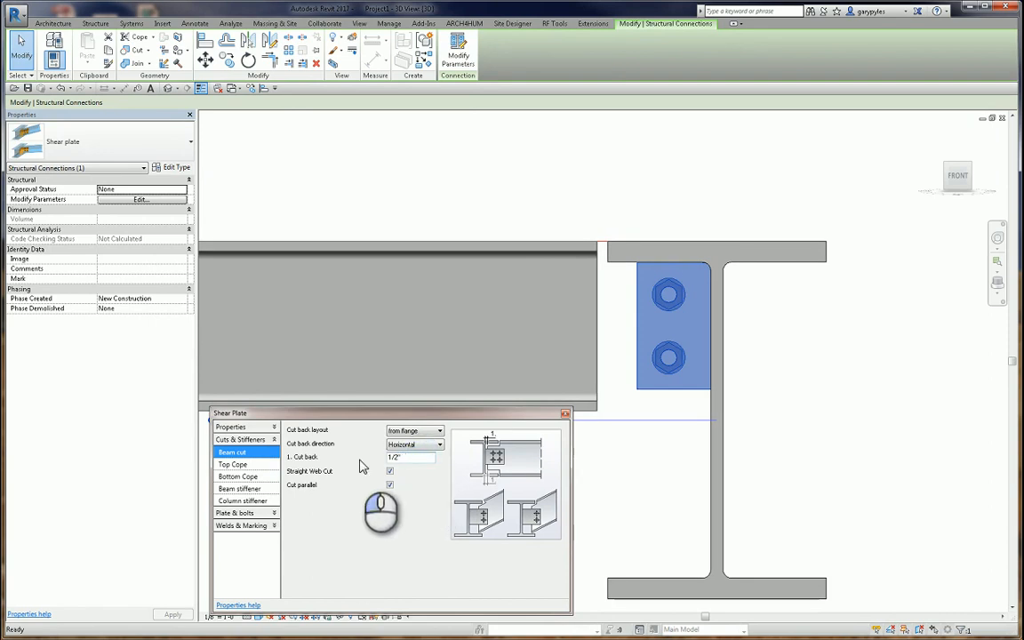
left_click(405, 458)
type("0")
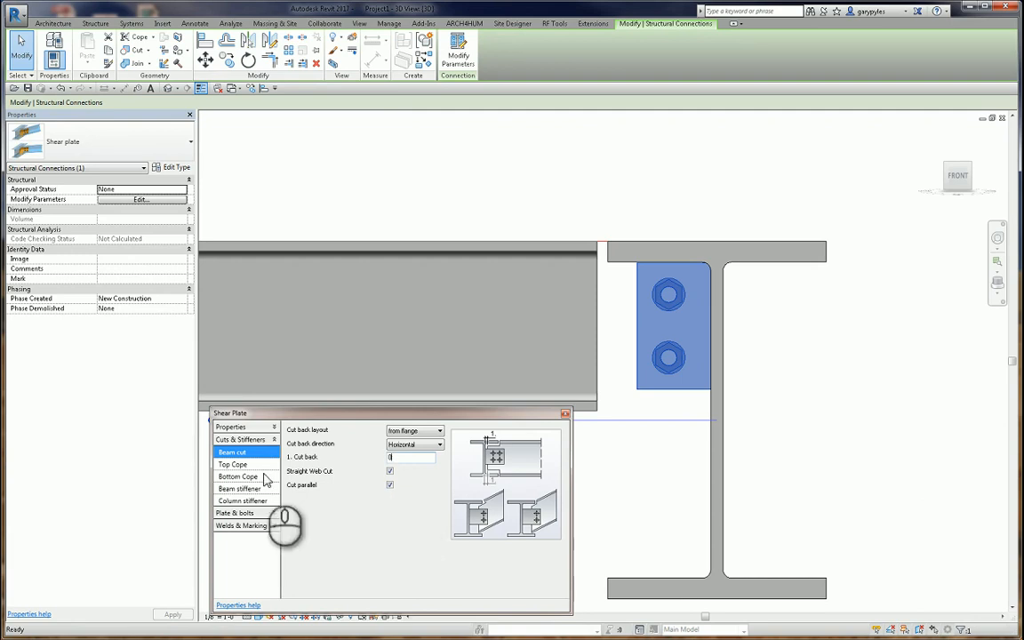
left_click(234, 464)
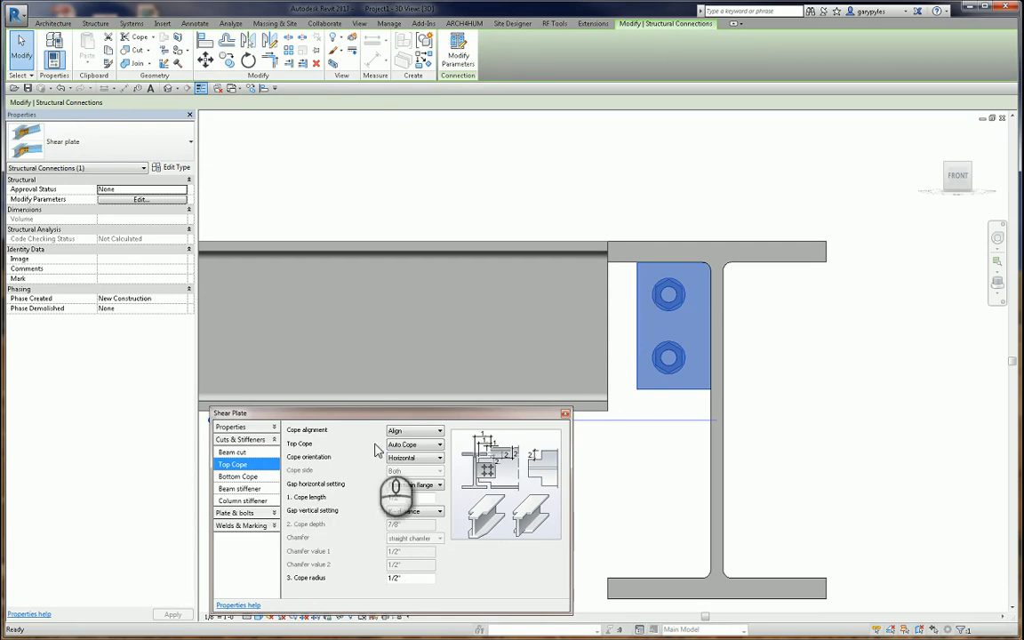
Step: Choose a top cope type, set bottom cope to None, and review both stiffener pages
left_click(434, 444)
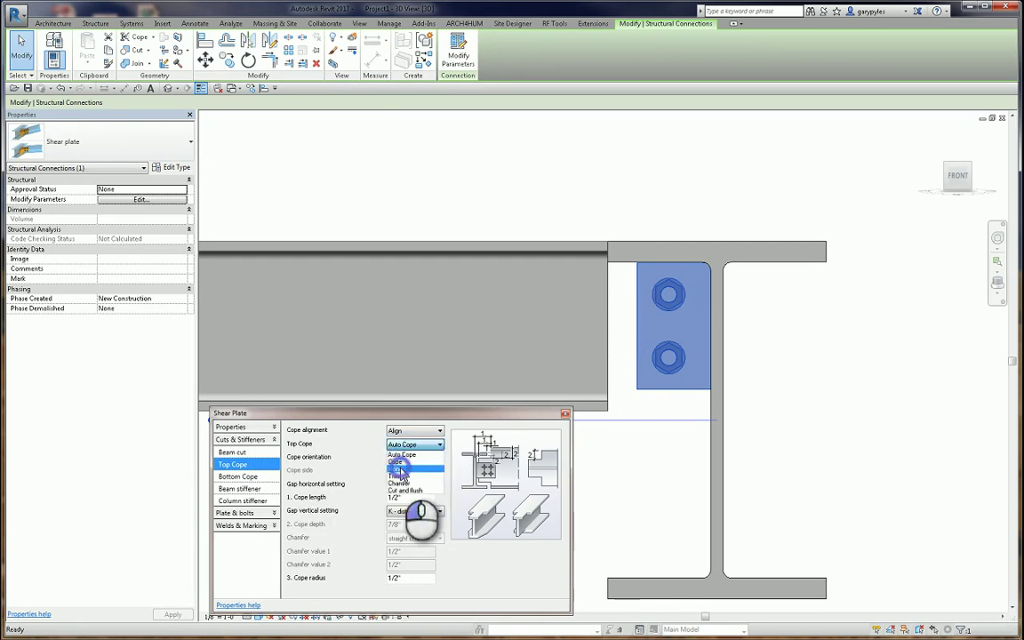
left_click(238, 476)
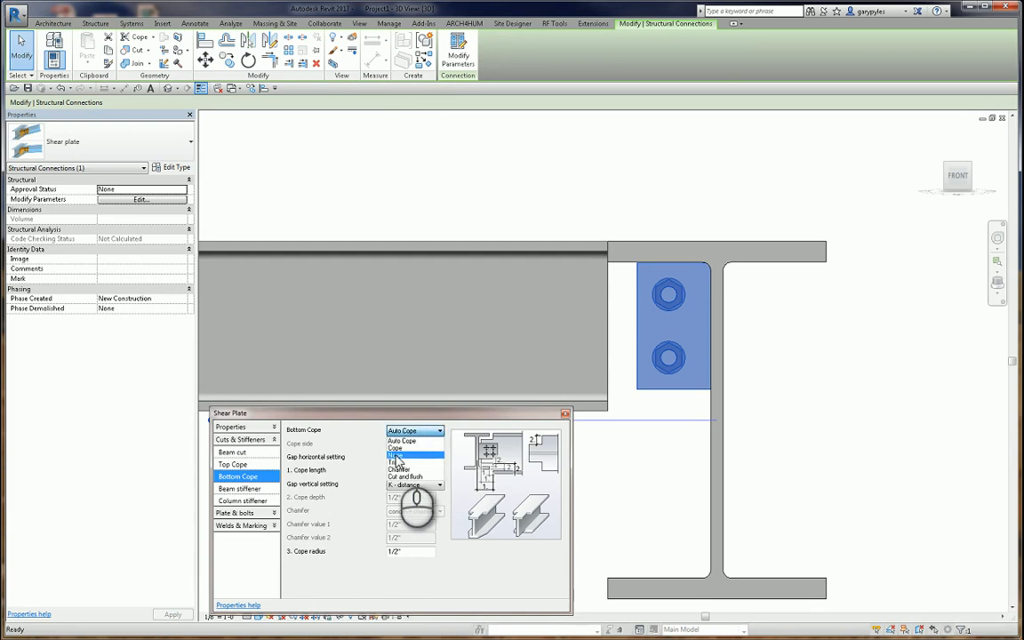
left_click(401, 456)
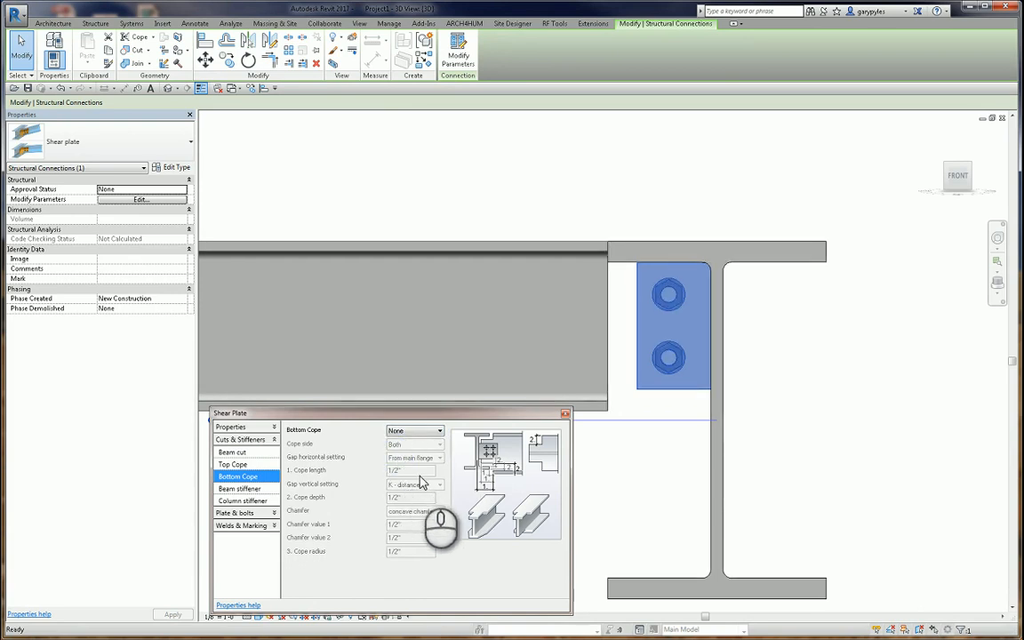
left_click(239, 488)
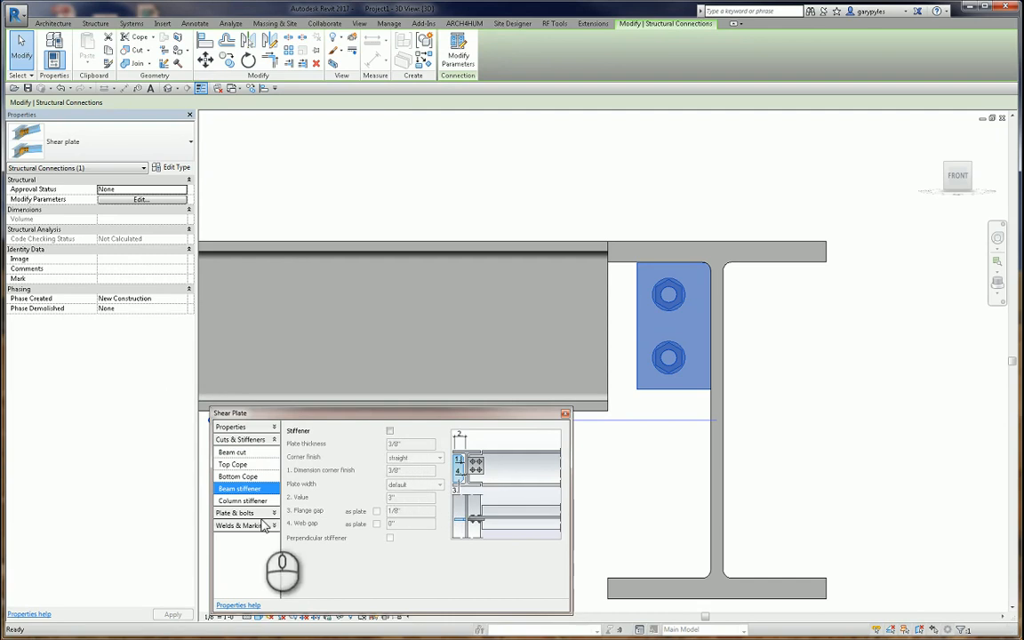
left_click(245, 501)
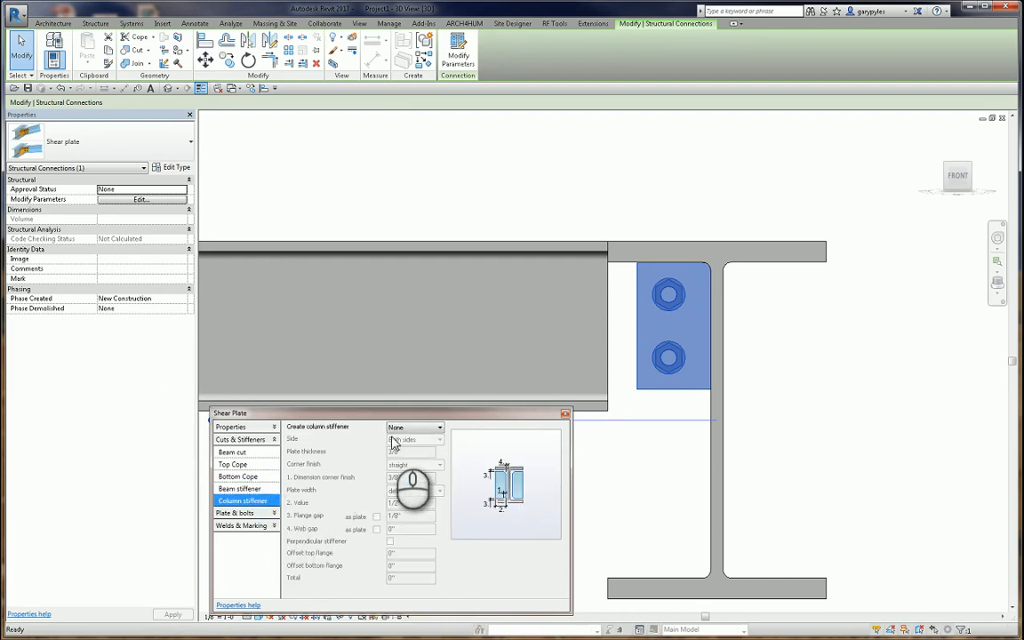
left_click(237, 463)
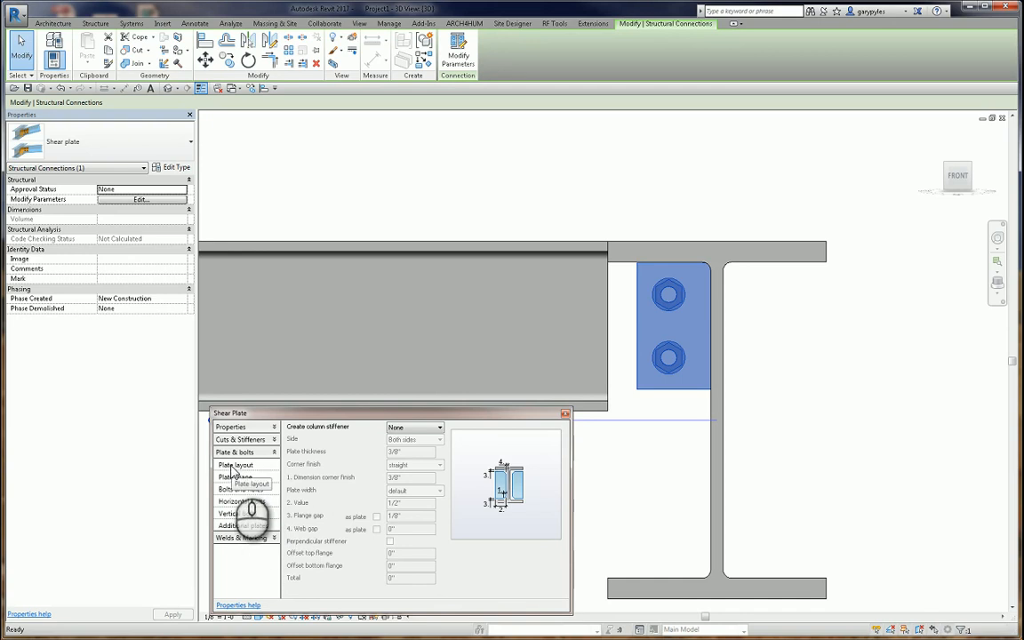
Step: Set the plate type so the shear plate spans between both flanges
left_click(234, 465)
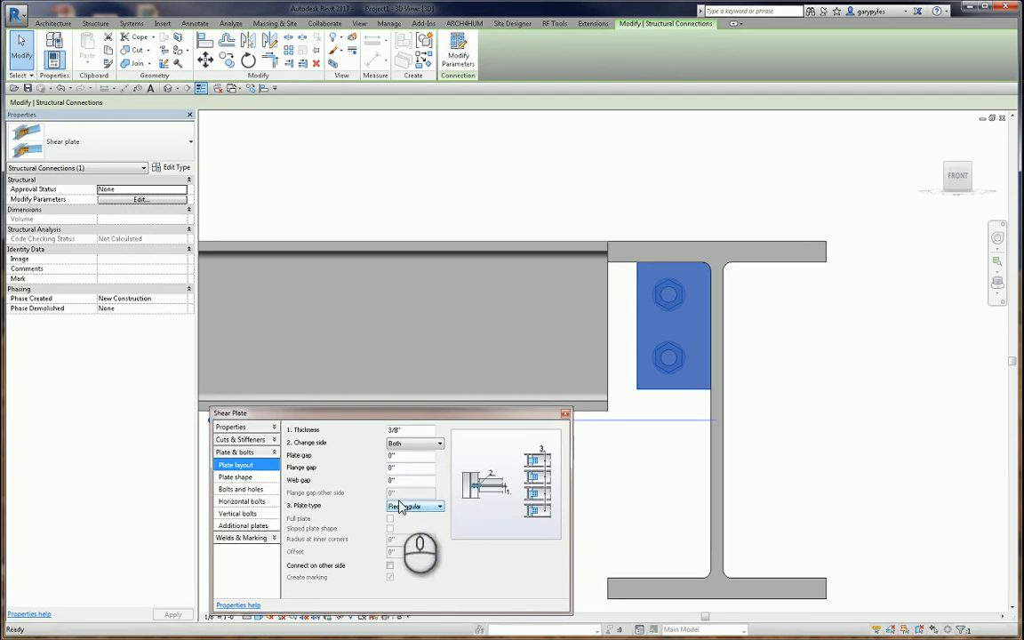
left_click(439, 505)
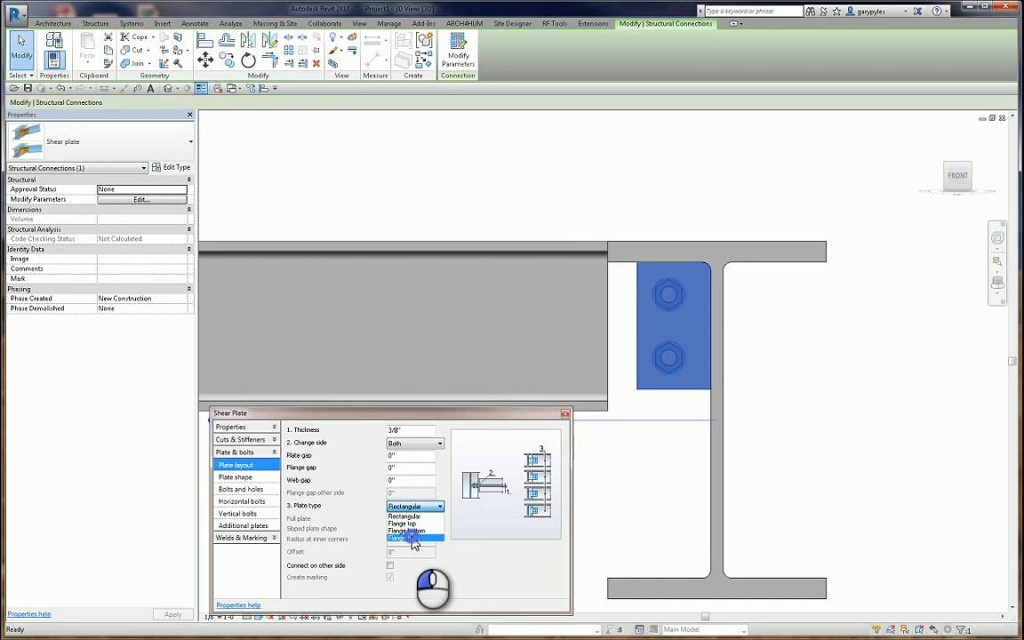
left_click(410, 539)
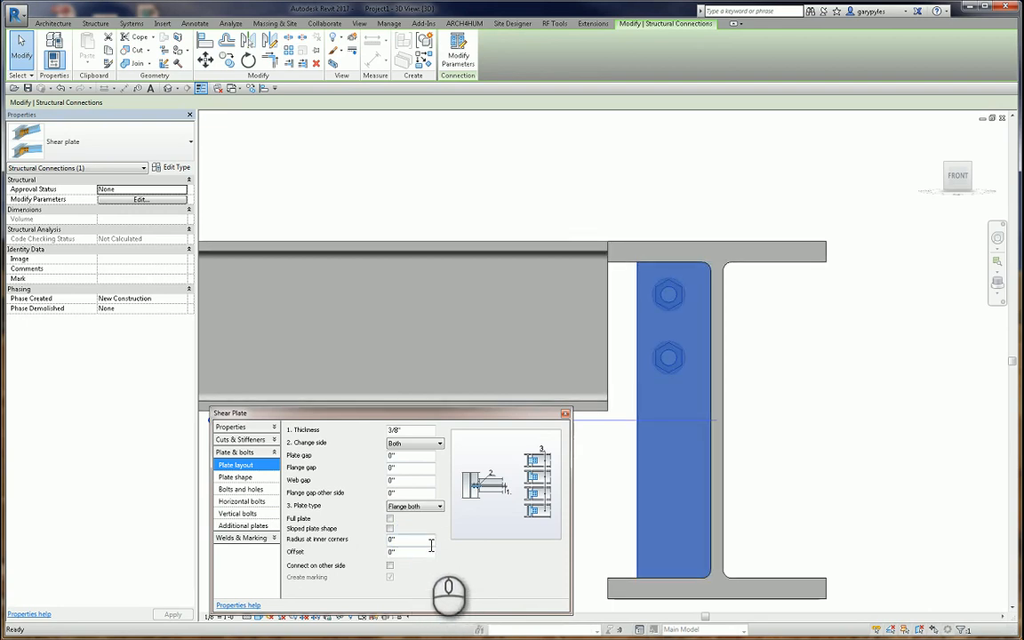
mouse_move(430, 545)
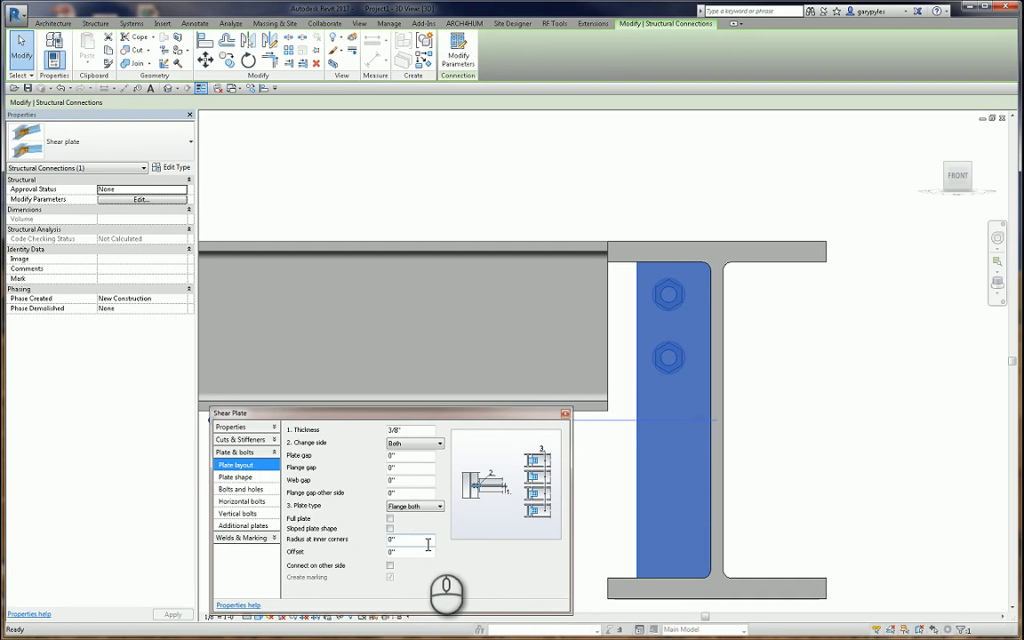
mouse_move(427, 534)
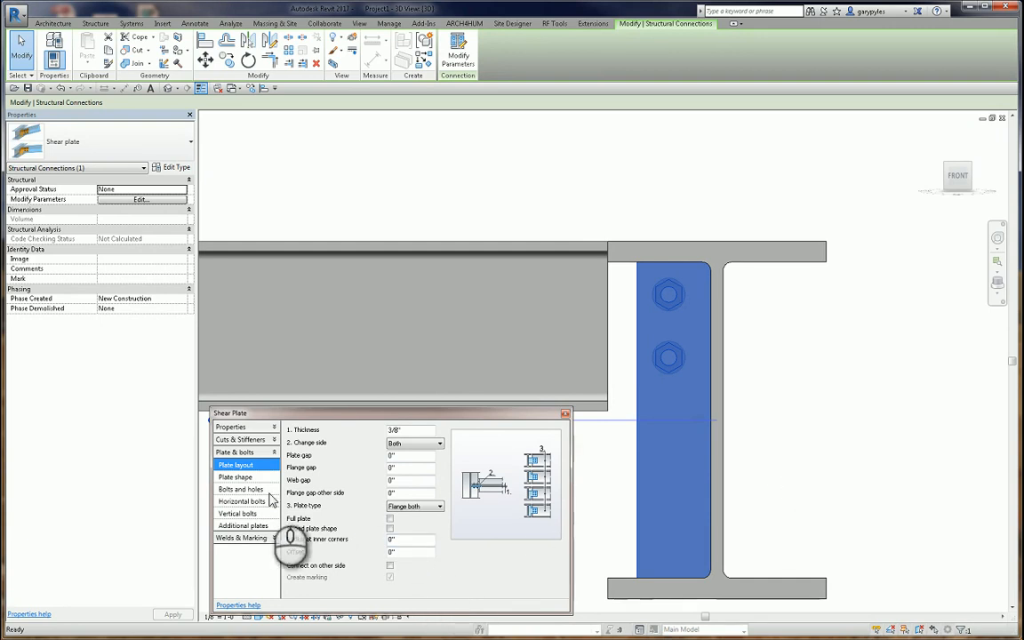
Step: Review the plate shape settings, then bring up the horizontal bolts and holes page
left_click(235, 488)
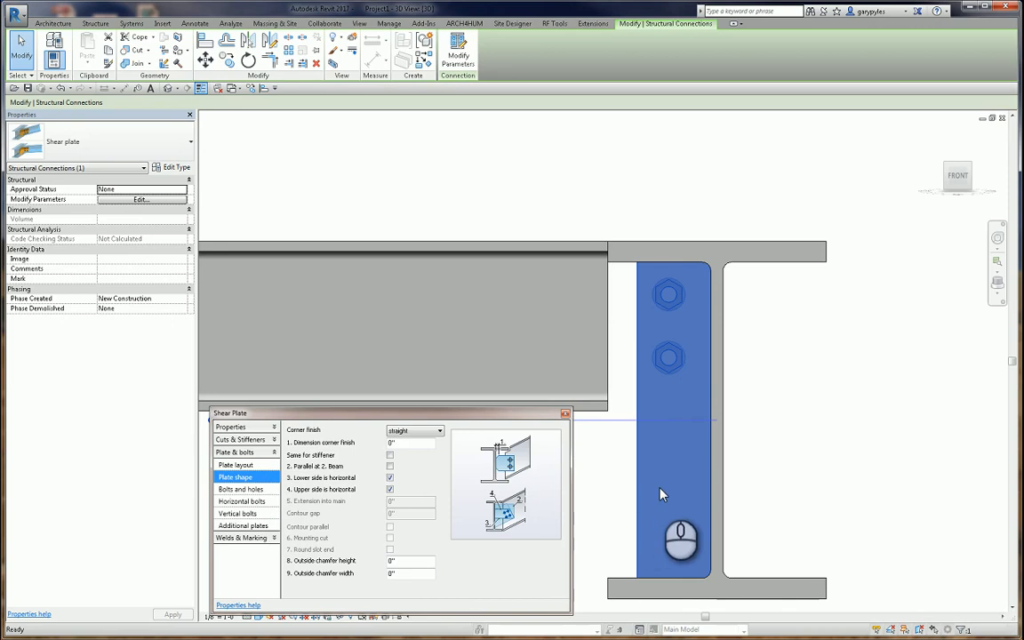
mouse_move(627, 582)
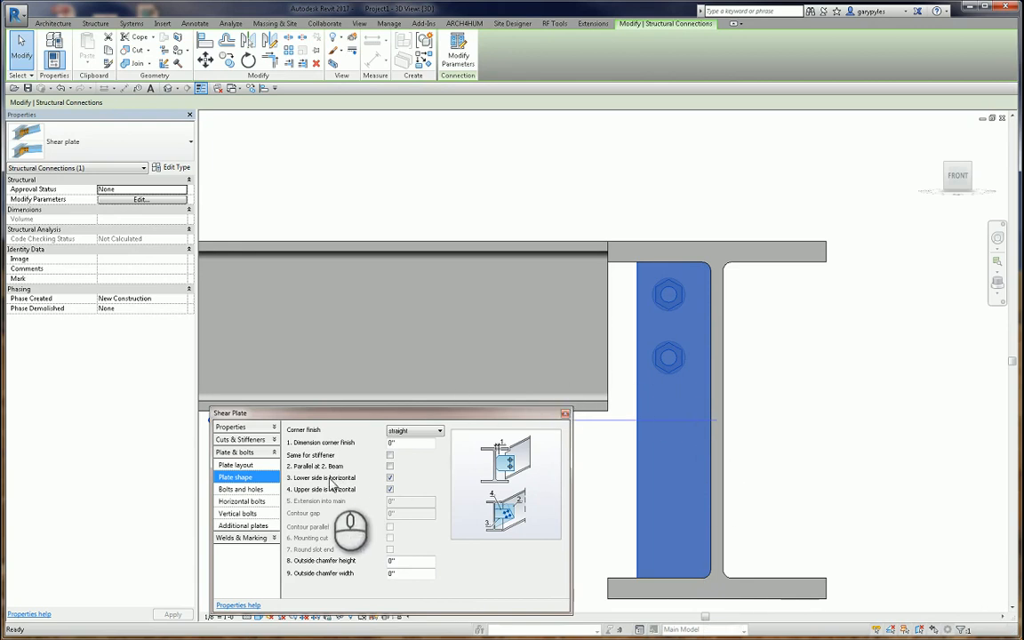
mouse_move(279, 478)
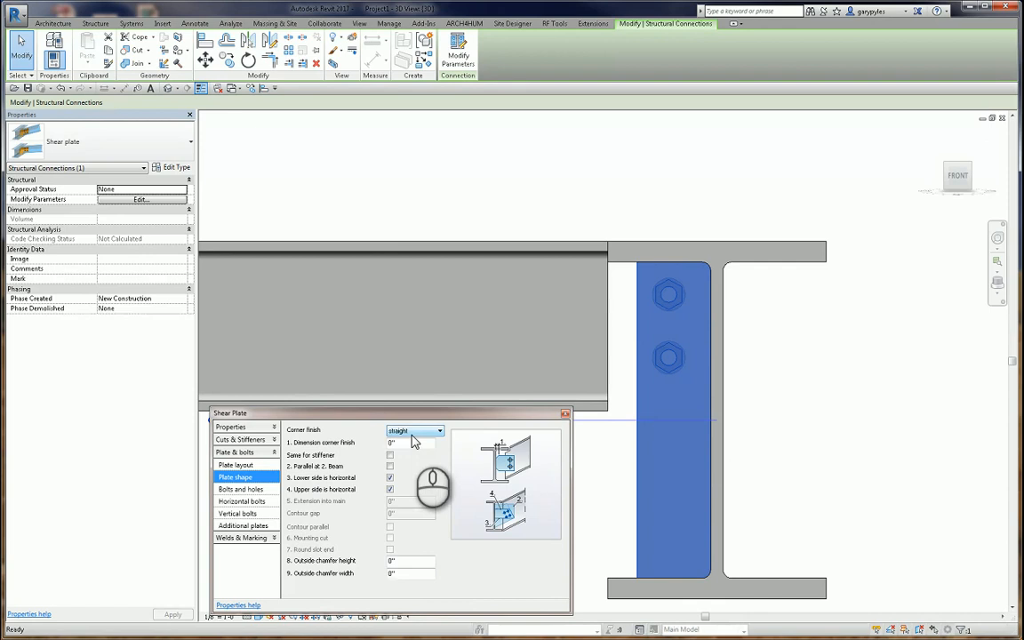
left_click(244, 489)
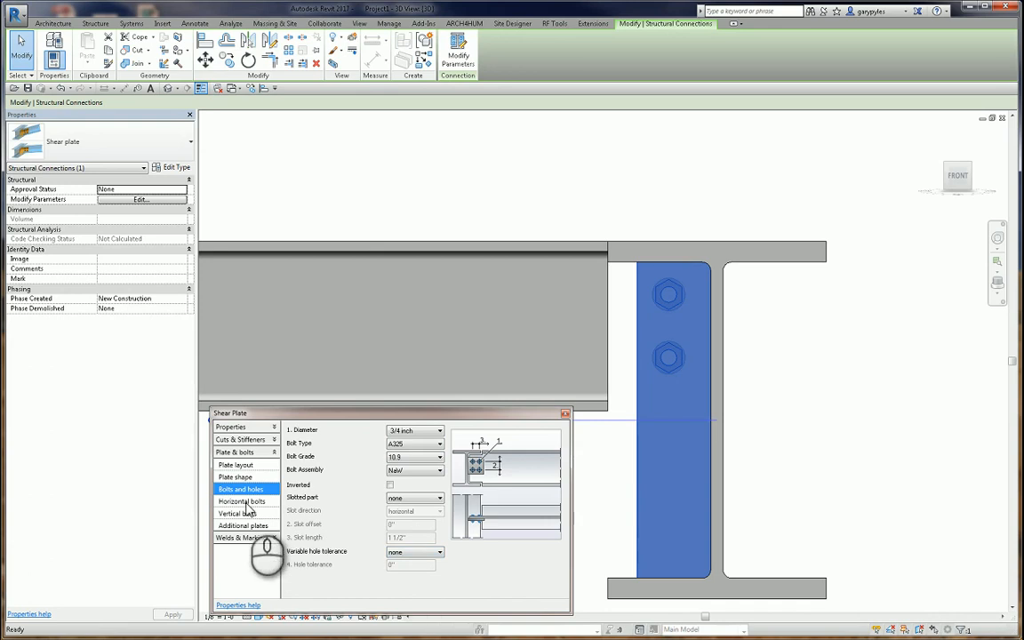
left_click(242, 502)
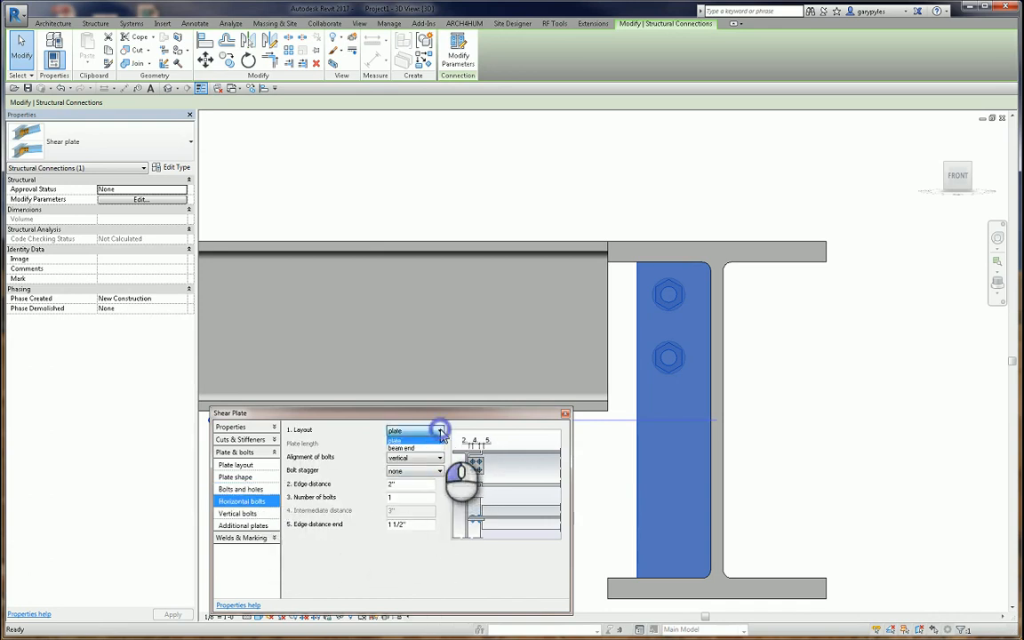
Step: Set the horizontal bolt layout to beam end and check the end edge distance
left_click(416, 448)
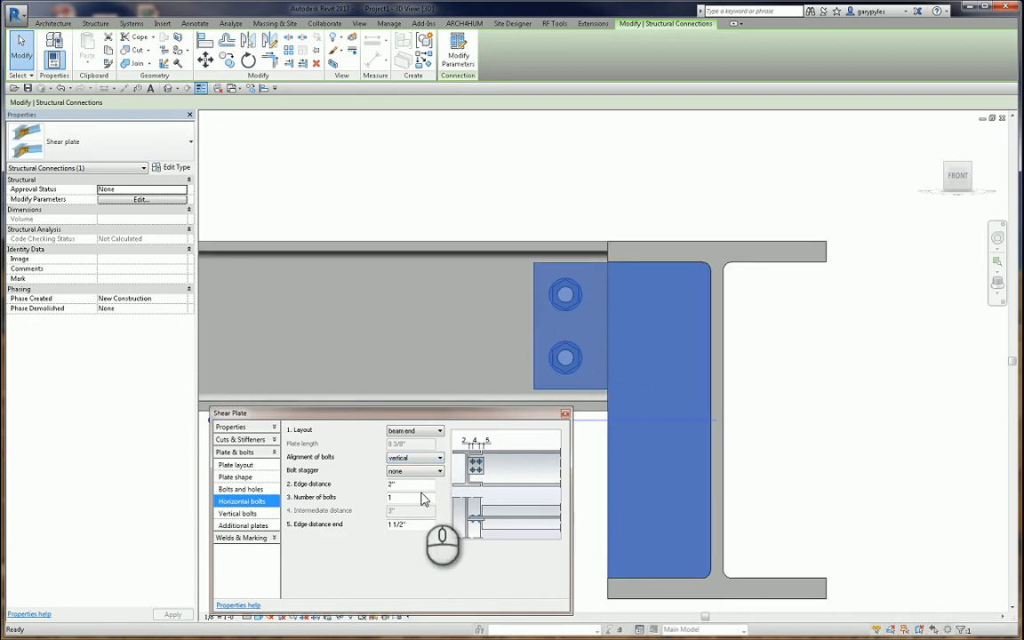
mouse_move(423, 485)
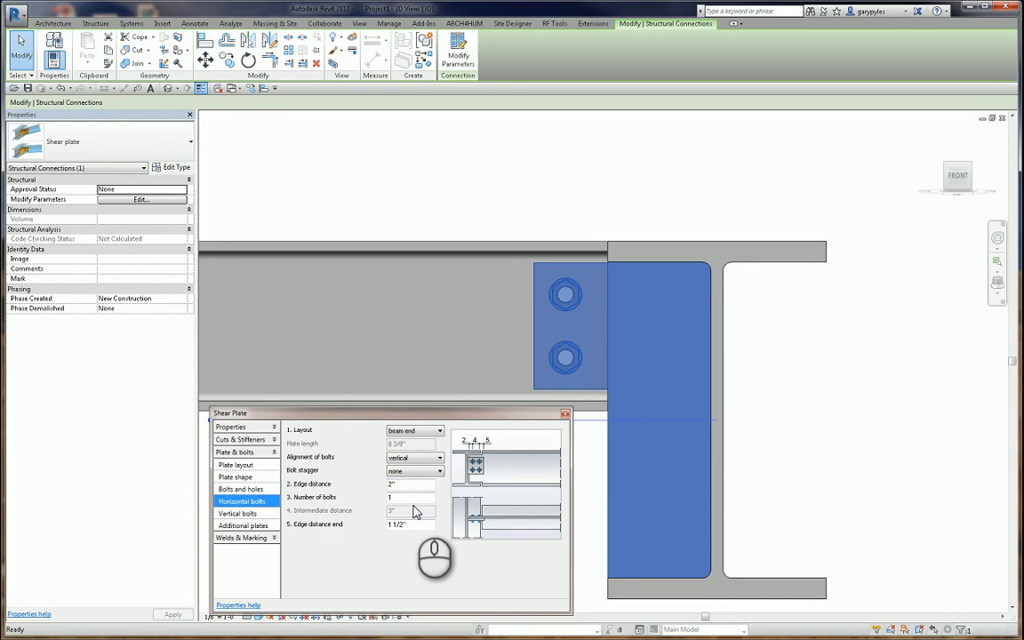
left_click(407, 525)
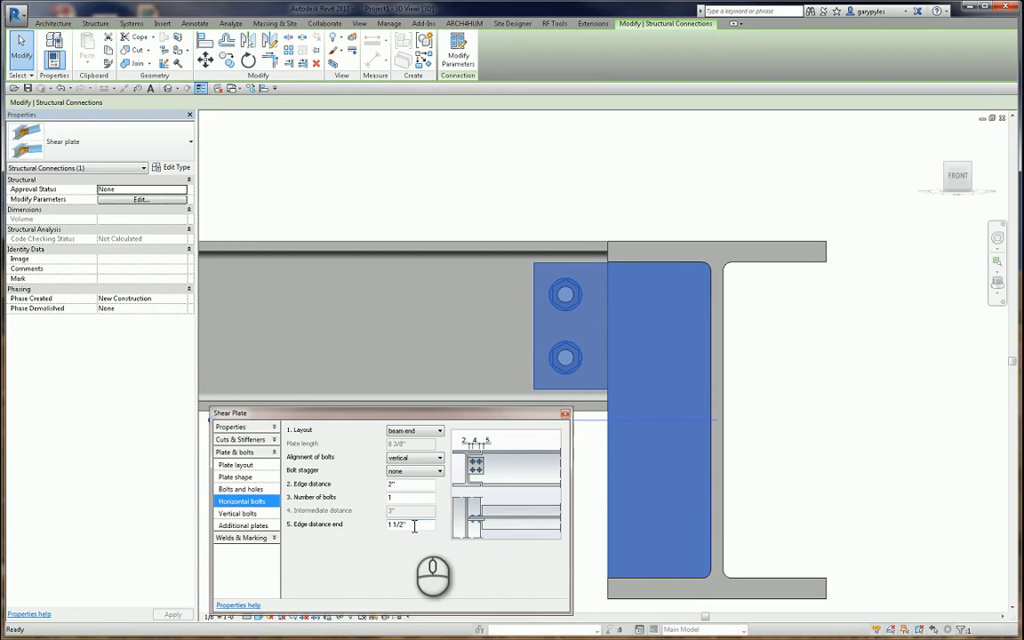
mouse_move(416, 530)
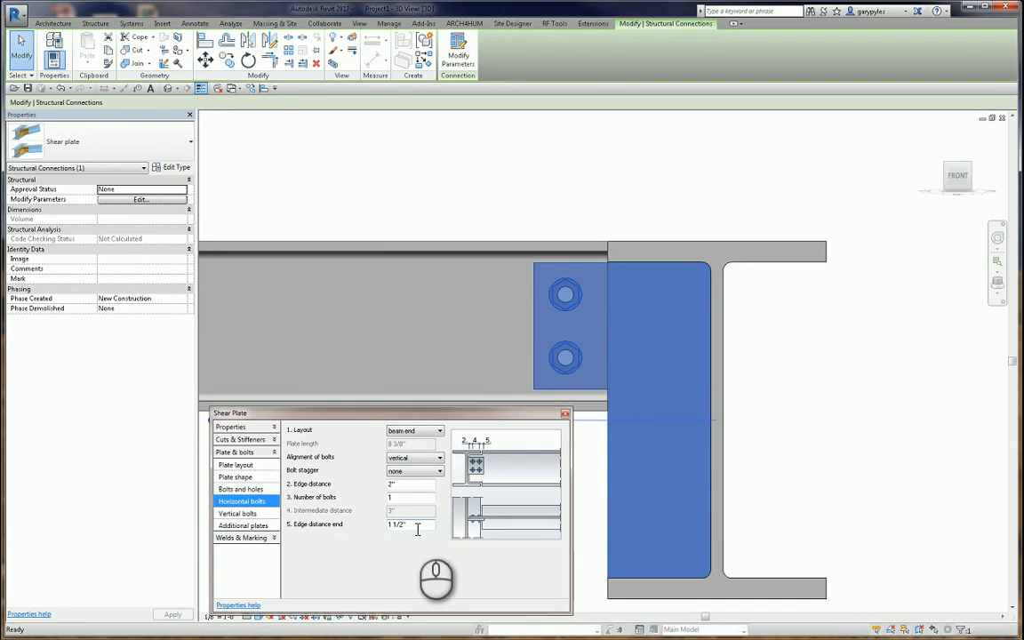
mouse_move(230, 539)
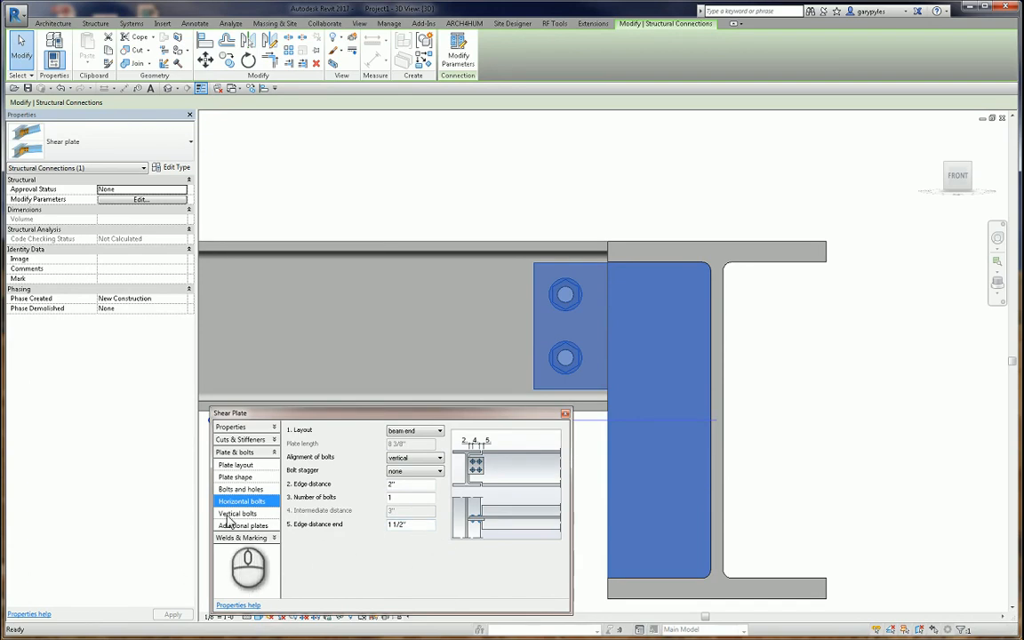
left_click(237, 514)
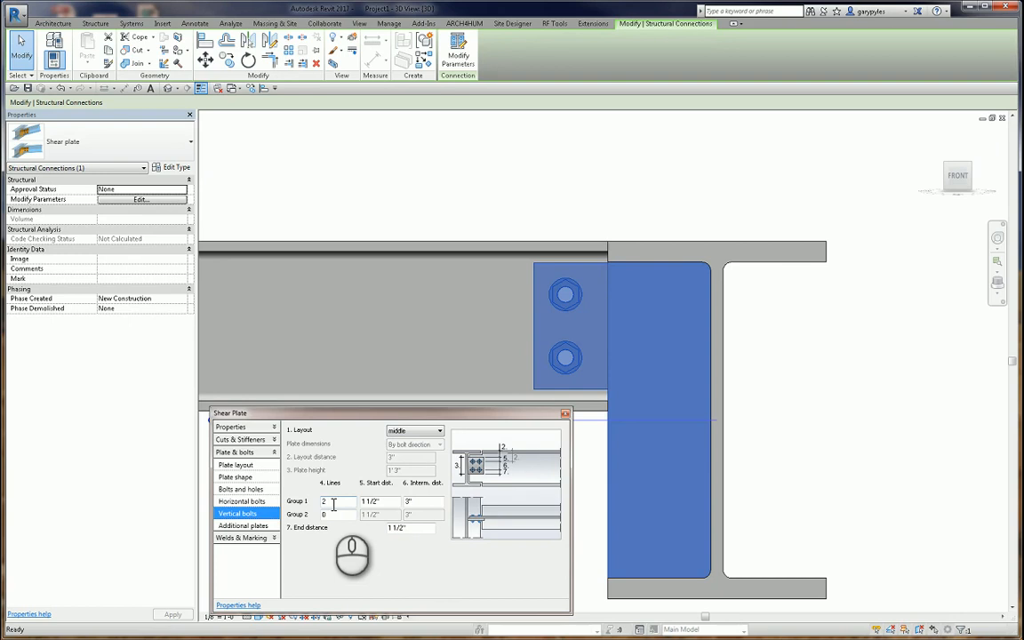
mouse_move(405, 515)
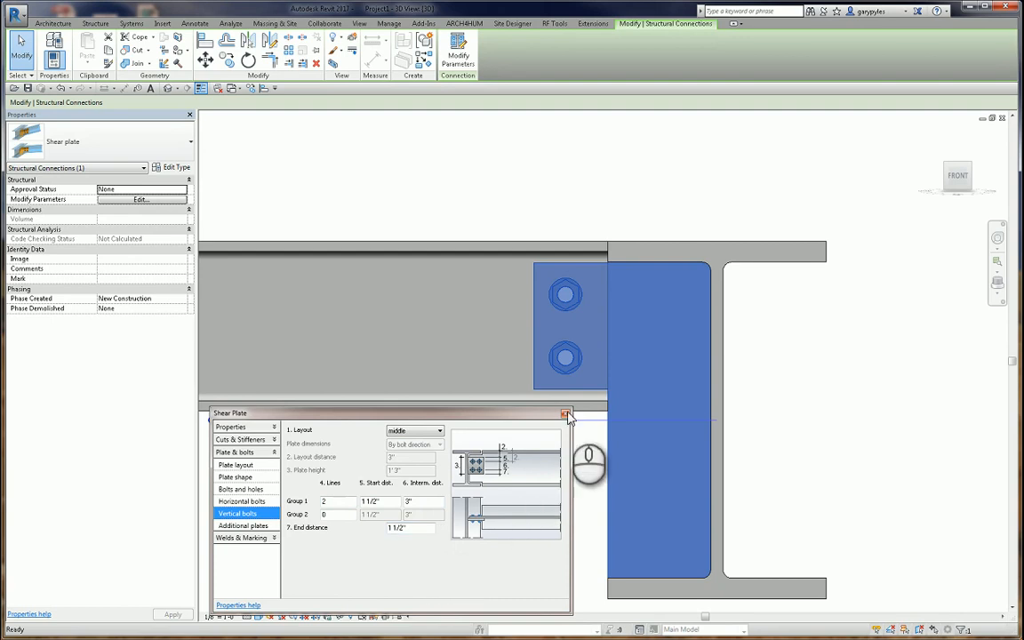
Step: Close the shear plate settings after checking the two-line vertical bolt arrangement
left_click(567, 414)
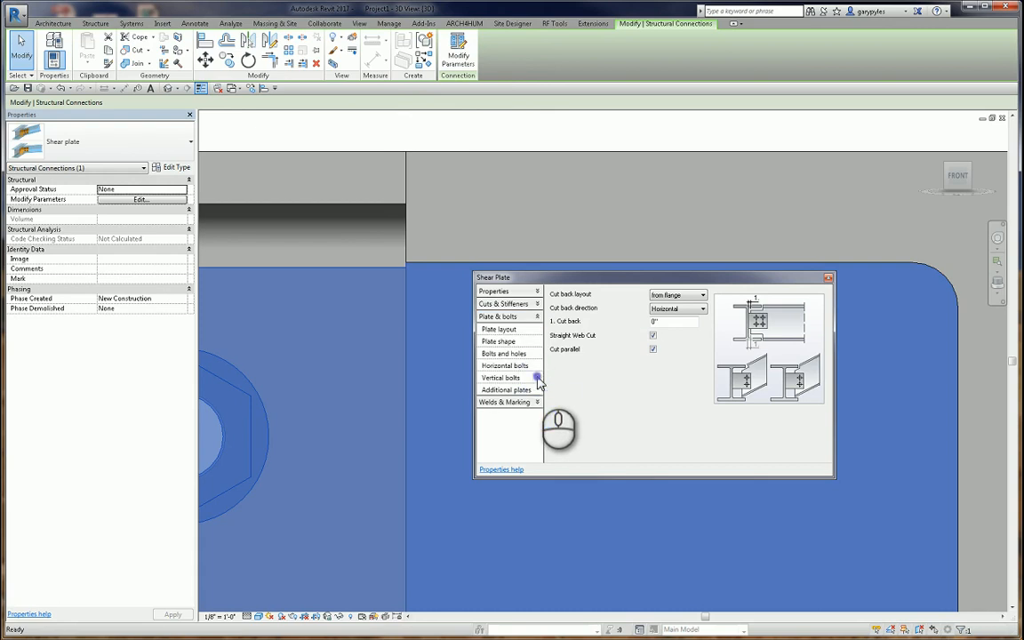
mouse_move(540, 372)
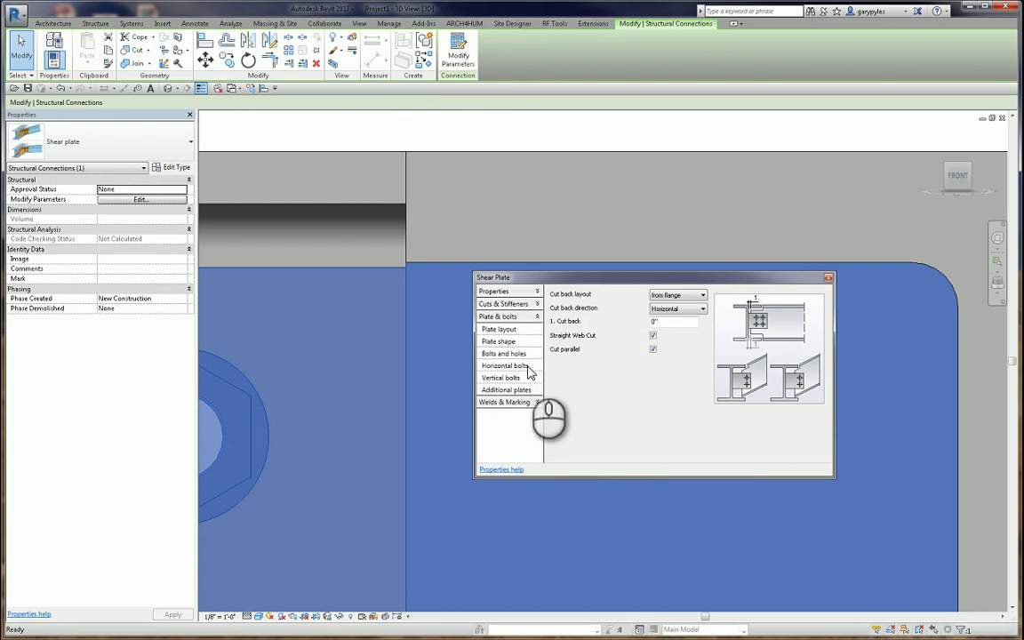
mouse_move(520, 366)
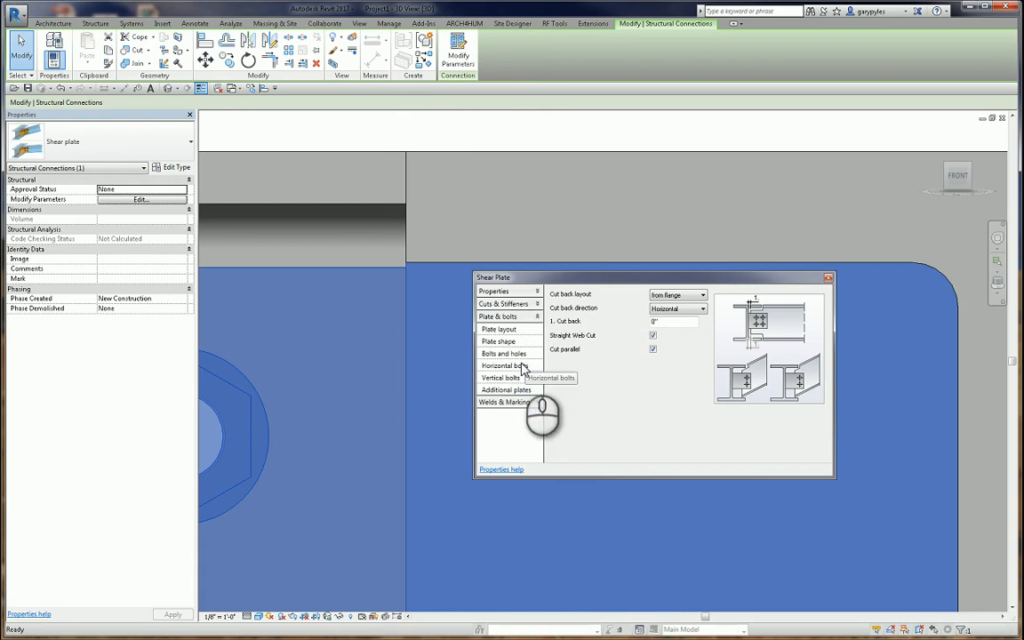
Step: Compare horizontal and vertical bolt pages, ending on vertical bolts: two lines, 3" spacing
left_click(504, 365)
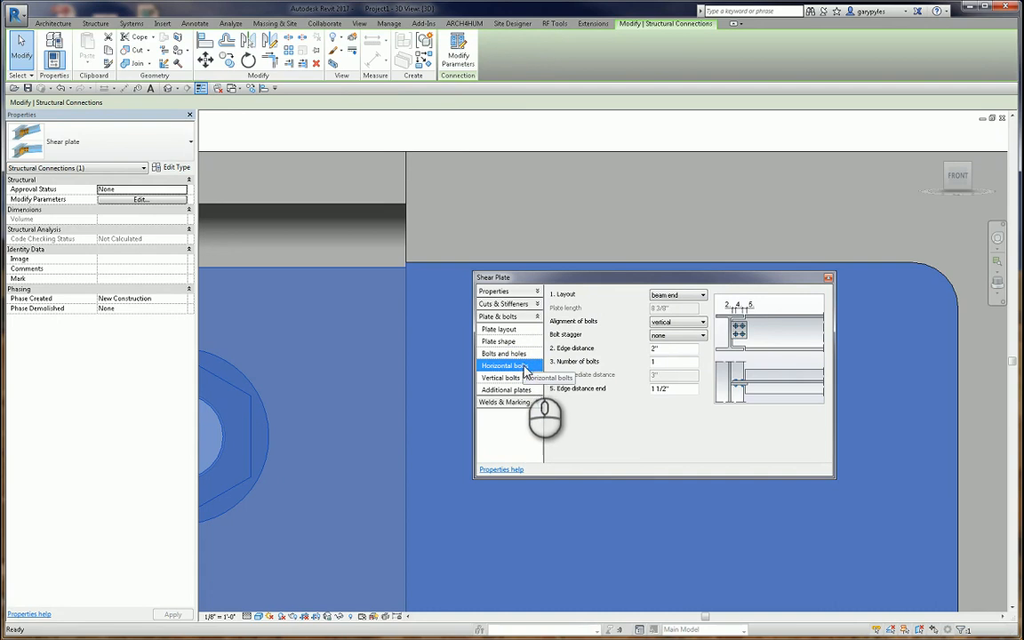
left_click(501, 377)
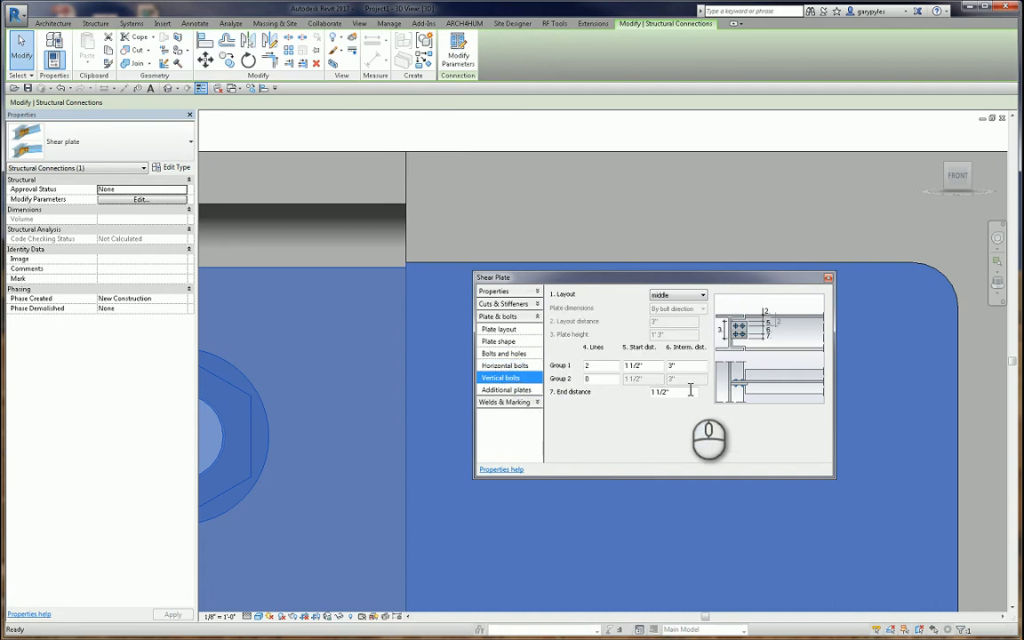
mouse_move(782, 385)
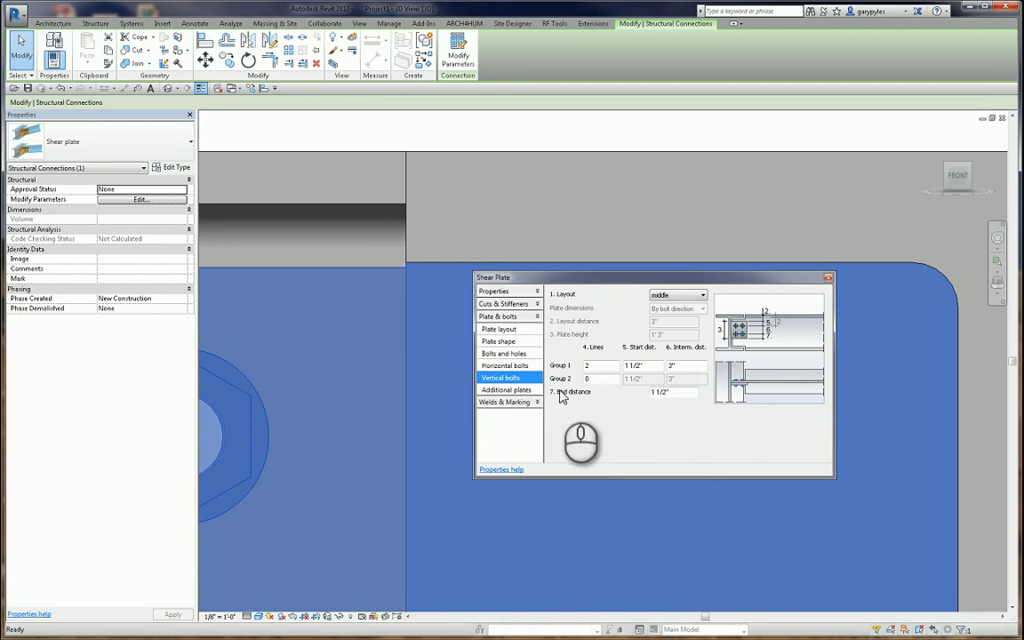
left_click(506, 366)
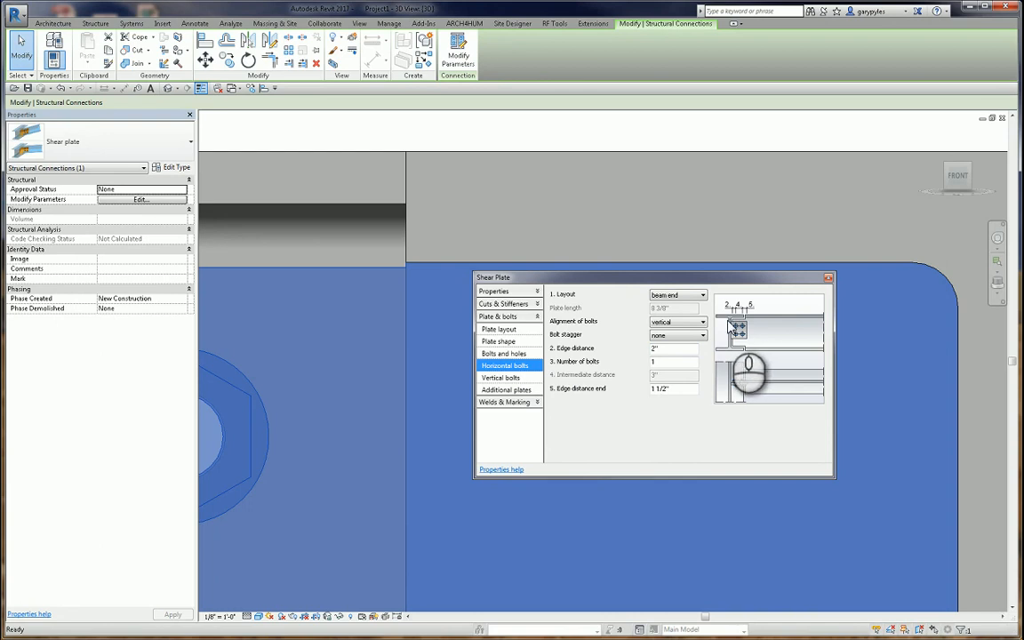
left_click(502, 377)
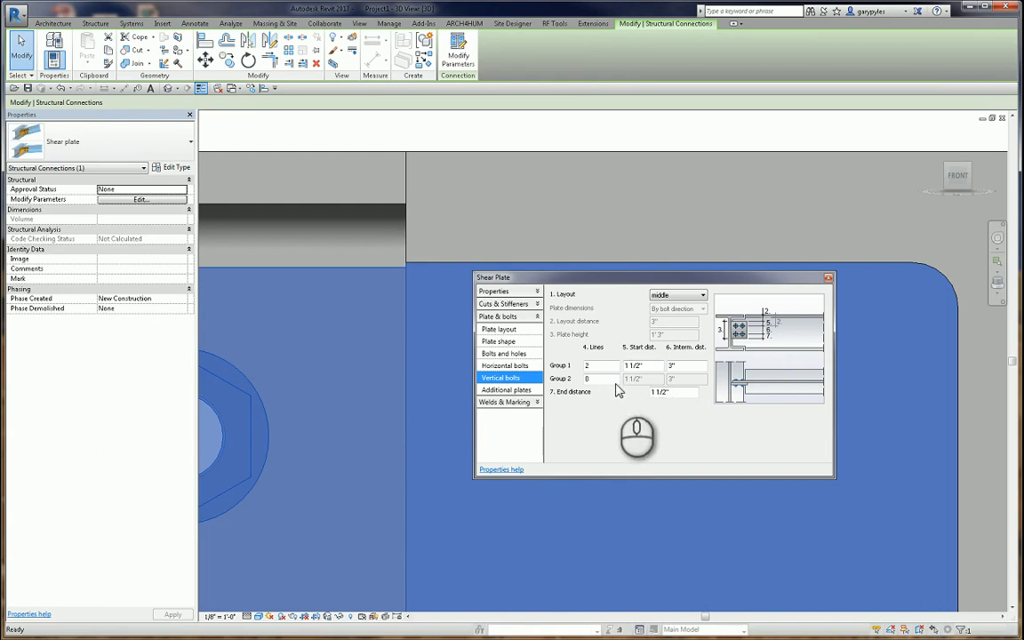
Step: Enter 1 3/4" as the Group 1 vertical bolt start distance, replacing 1 1/2"
left_click(594, 378)
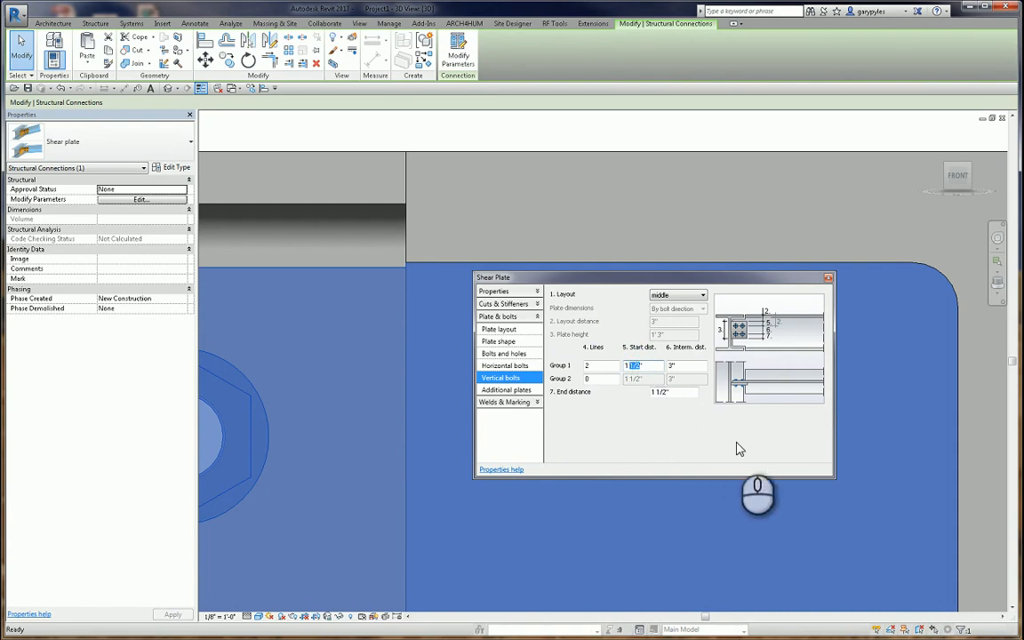
type("1 3/4\"")
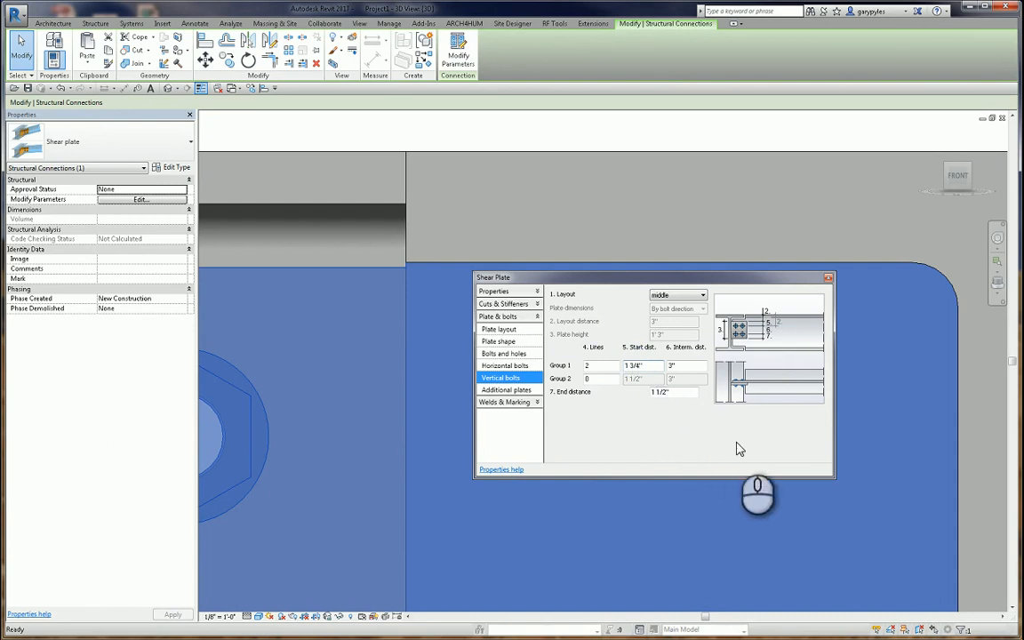
mouse_move(526, 434)
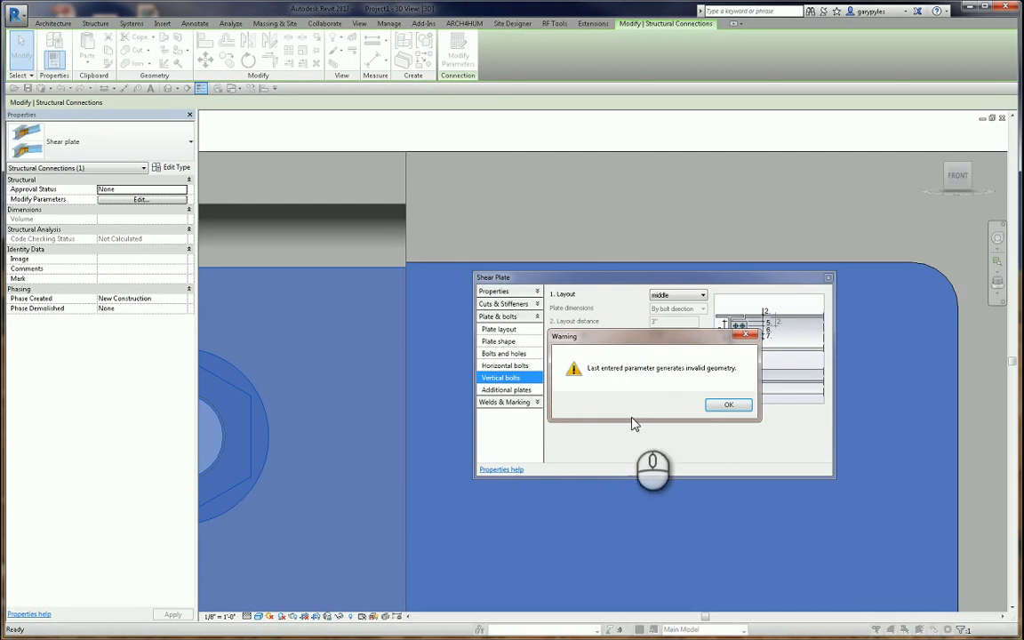
mouse_move(412, 268)
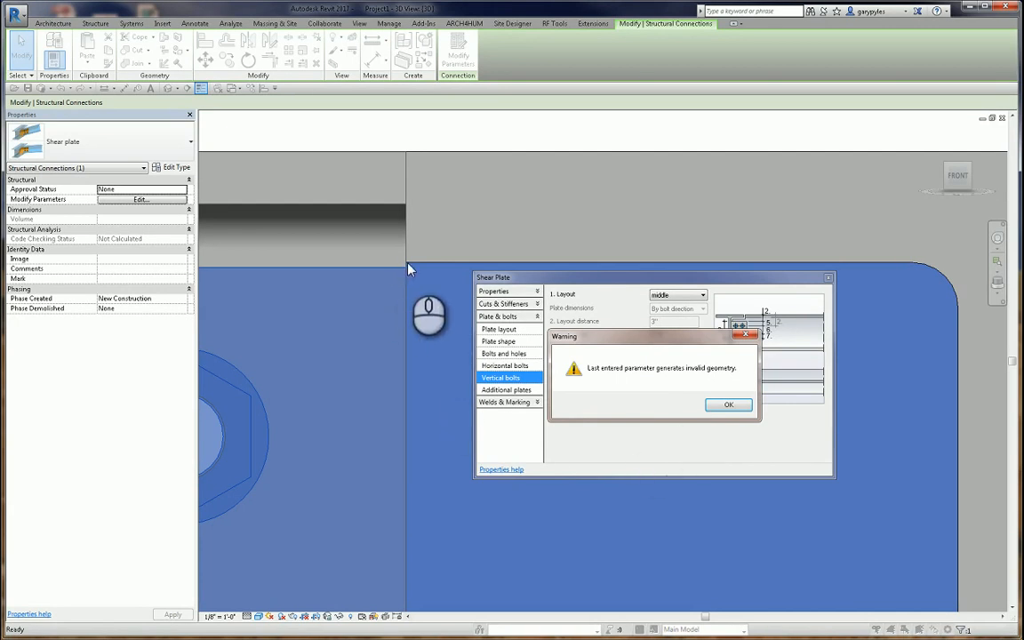
mouse_move(420, 273)
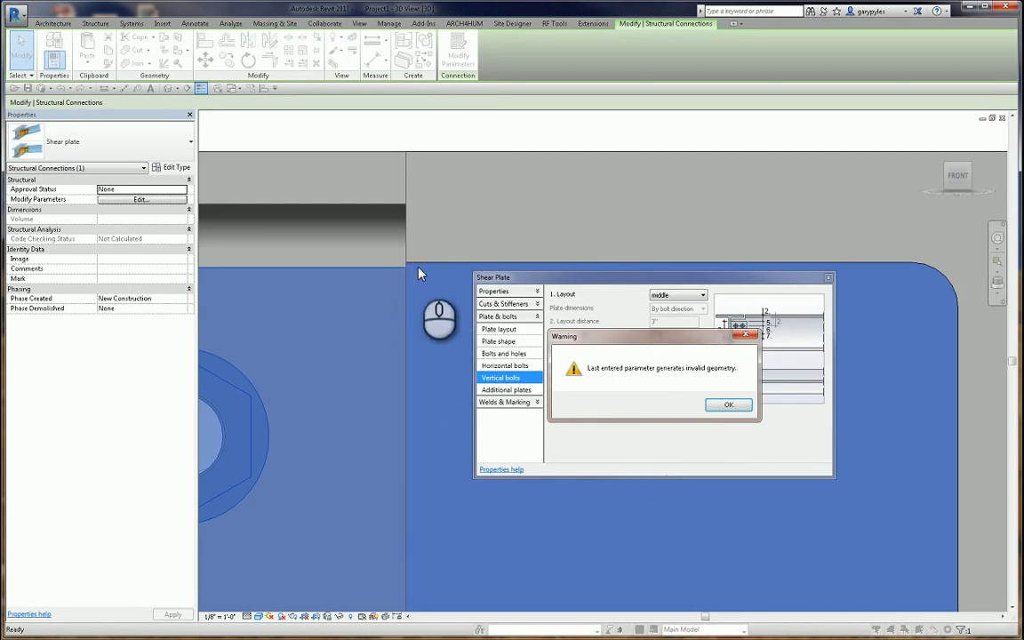